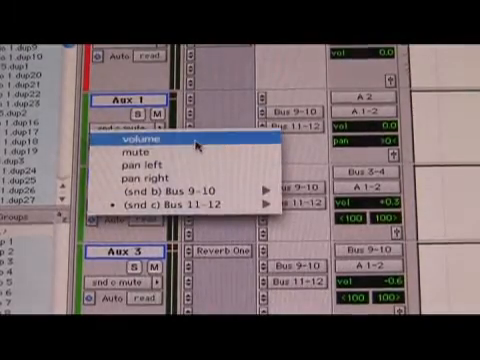
mouse_move(150, 152)
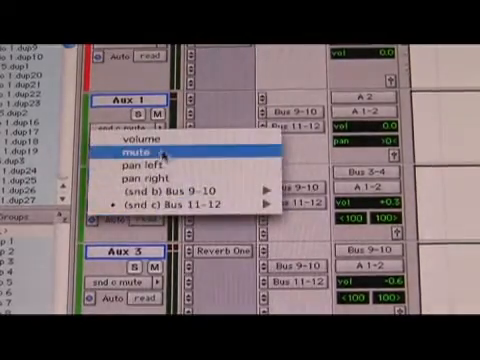
- Close the Aux 1 track view menu after reviewing volume, mute, pan and bus send options
left_click(130, 136)
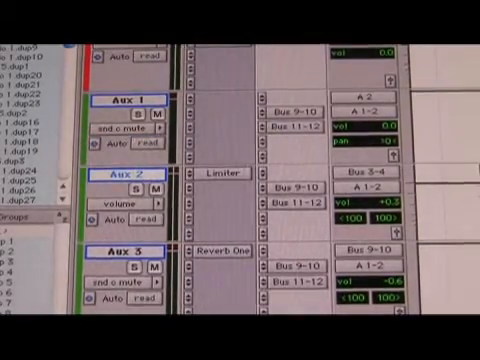